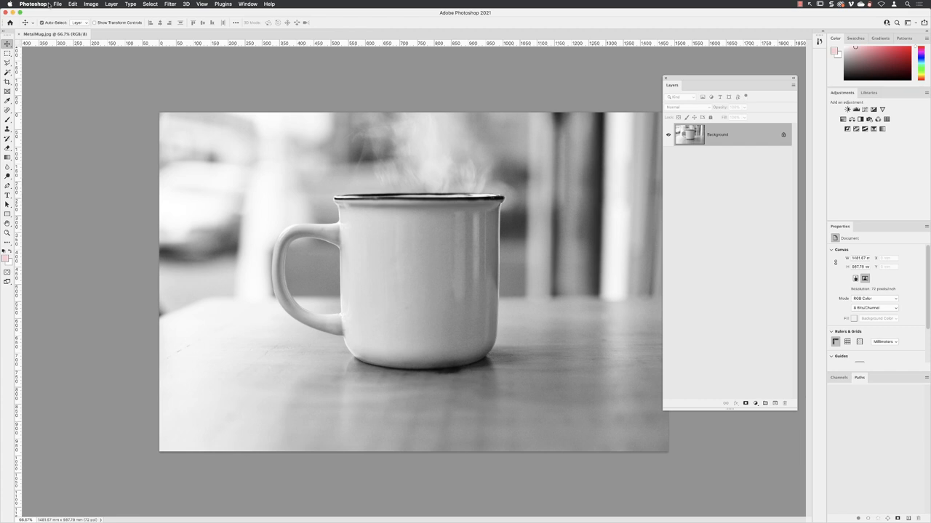
# Reveal the File menu commands for placing an external image into the mug photo.
pyautogui.click(61, 7)
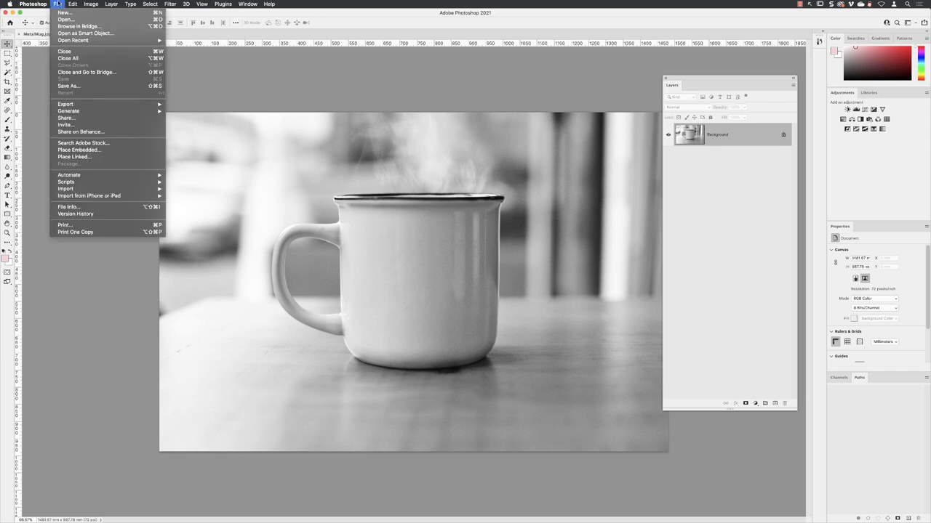
pyautogui.moveTo(98, 156)
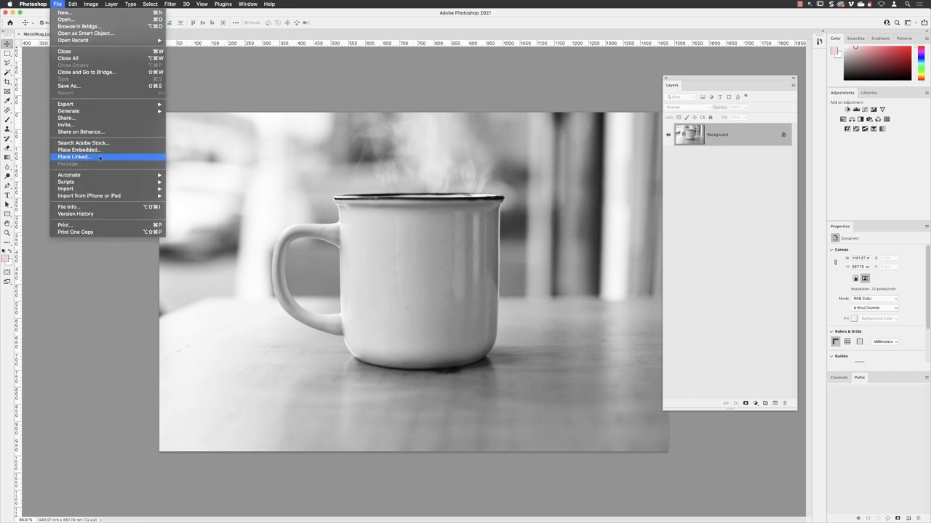
# Place the MugLogo file as a linked layer via Place Linked and confirm it on the mug.
pyautogui.click(73, 157)
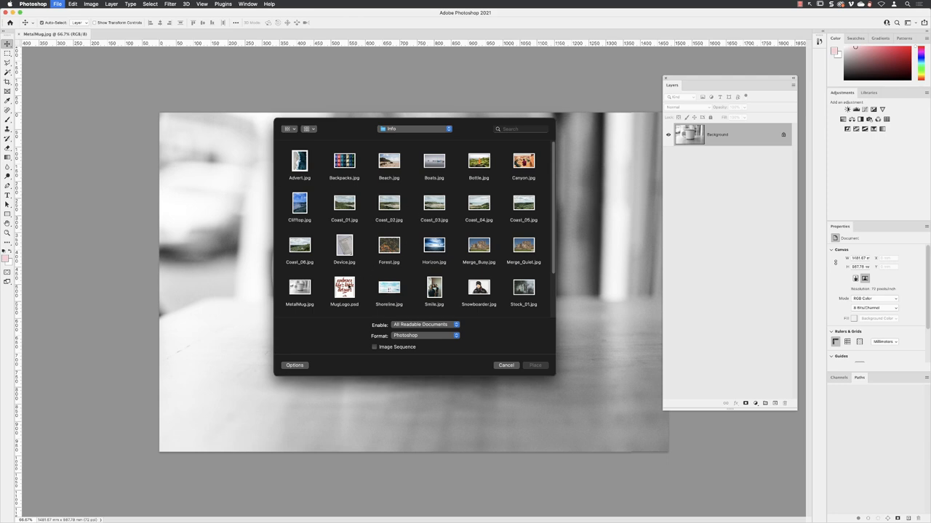
pyautogui.click(343, 285)
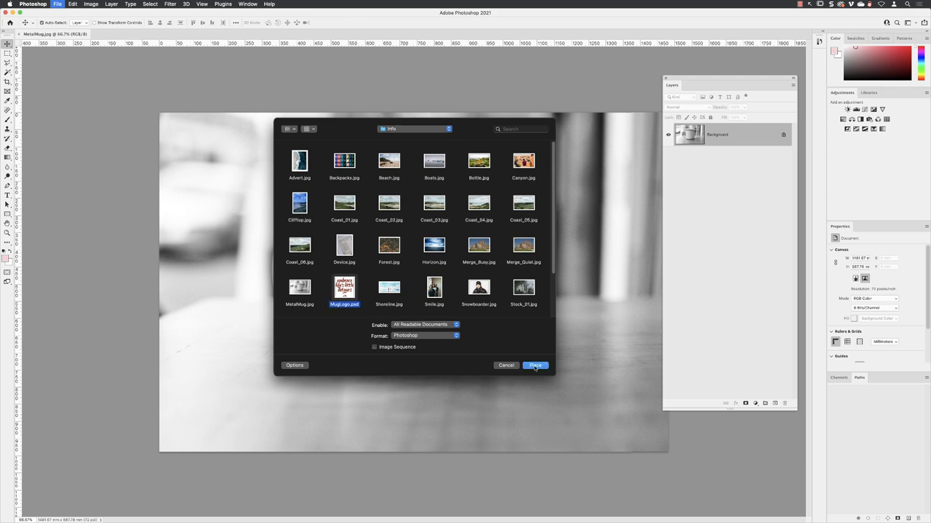
pyautogui.click(535, 365)
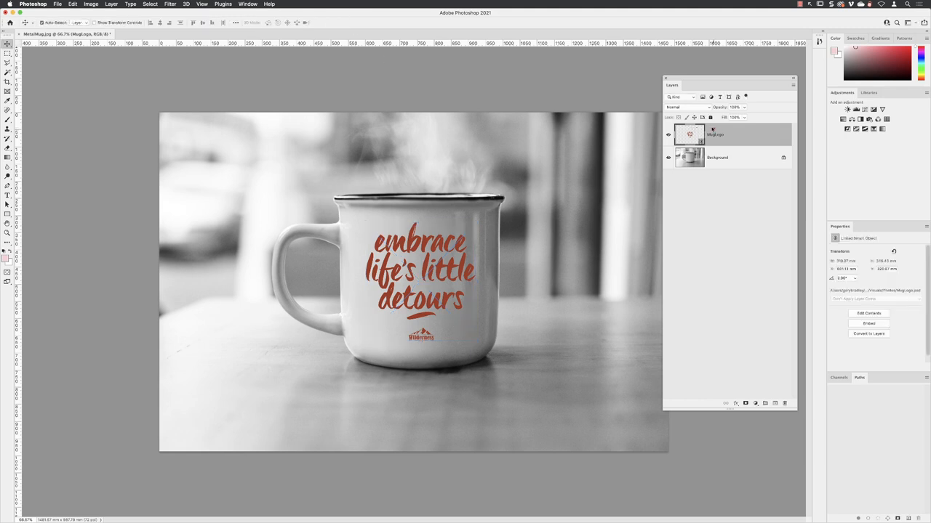
# Position the red logo flat across the mug before warping.
pyautogui.click(686, 134)
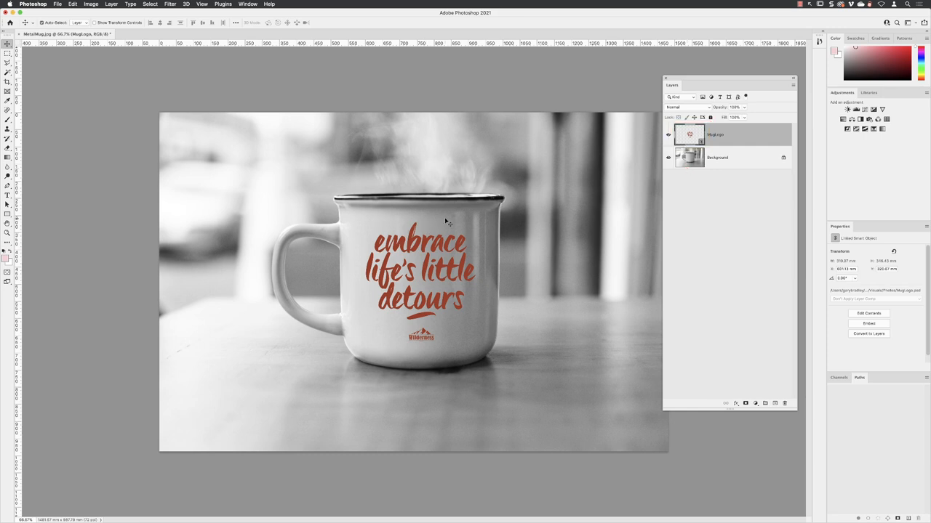
pyautogui.moveTo(369, 219)
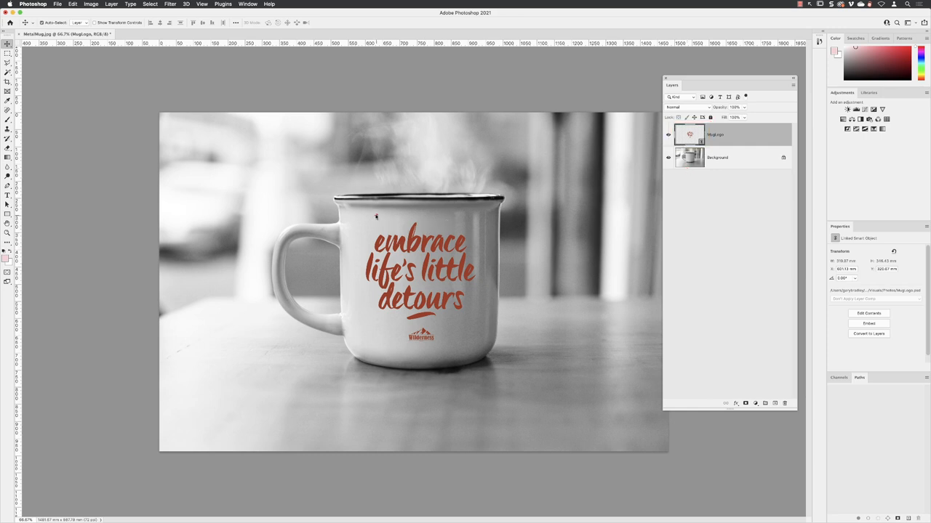
pyautogui.moveTo(375, 206); pyautogui.dragTo(431, 205)
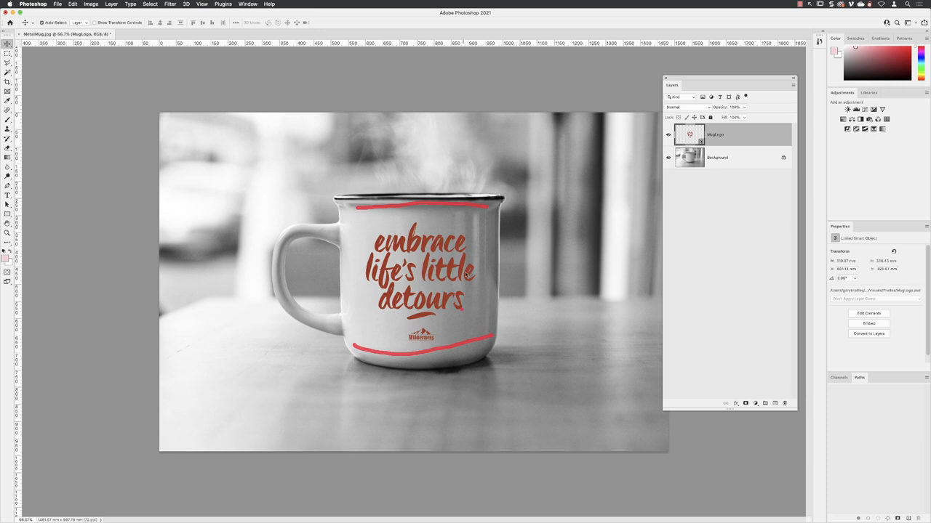
pyautogui.moveTo(345, 253)
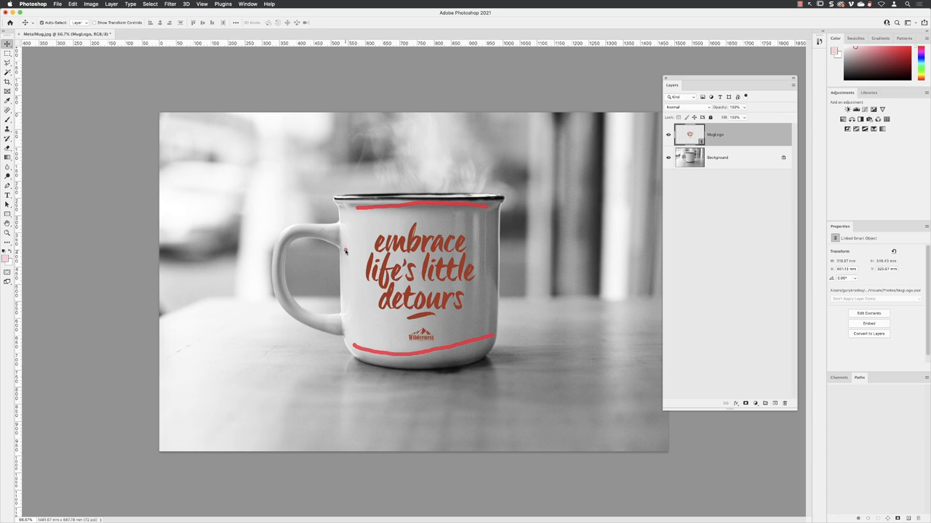
pyautogui.moveTo(417, 213)
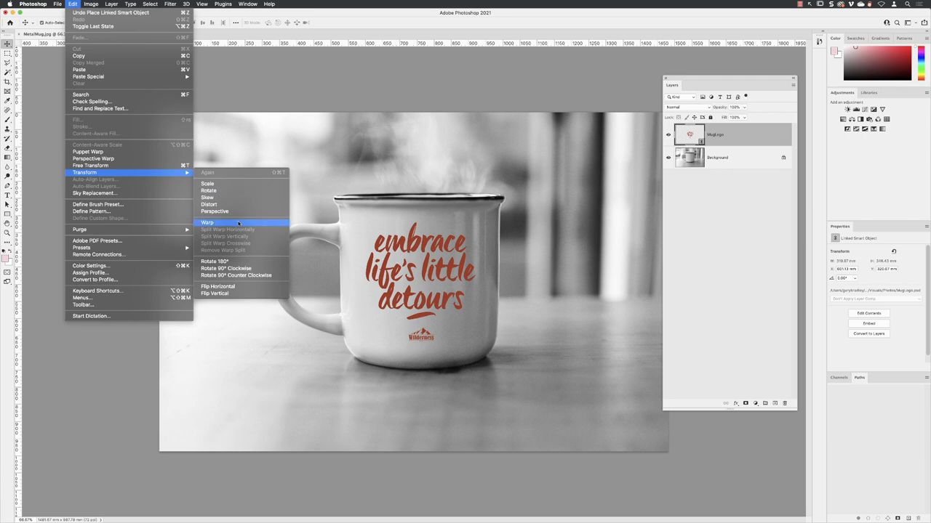
# Activate a Warp transform on the logo layer and review the grid density choices.
pyautogui.click(206, 221)
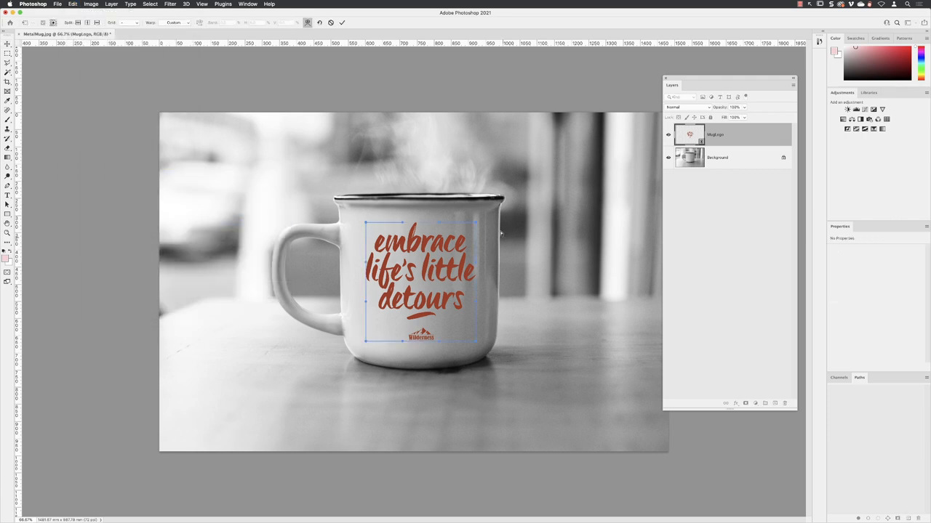
pyautogui.moveTo(359, 253)
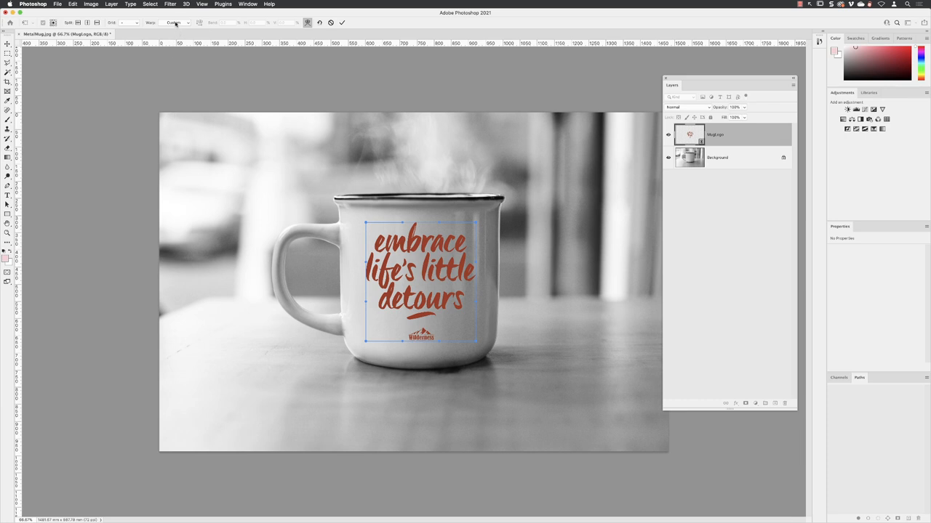
pyautogui.click(182, 24)
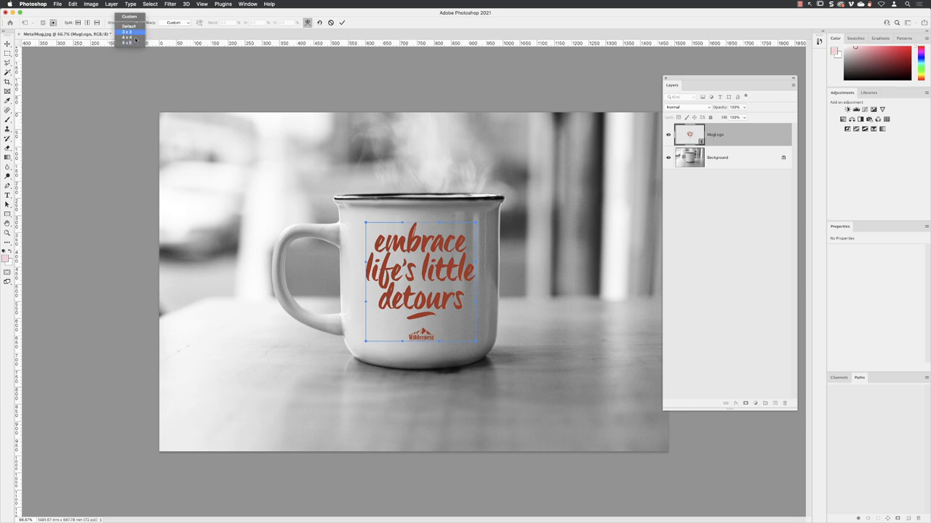
pyautogui.click(128, 32)
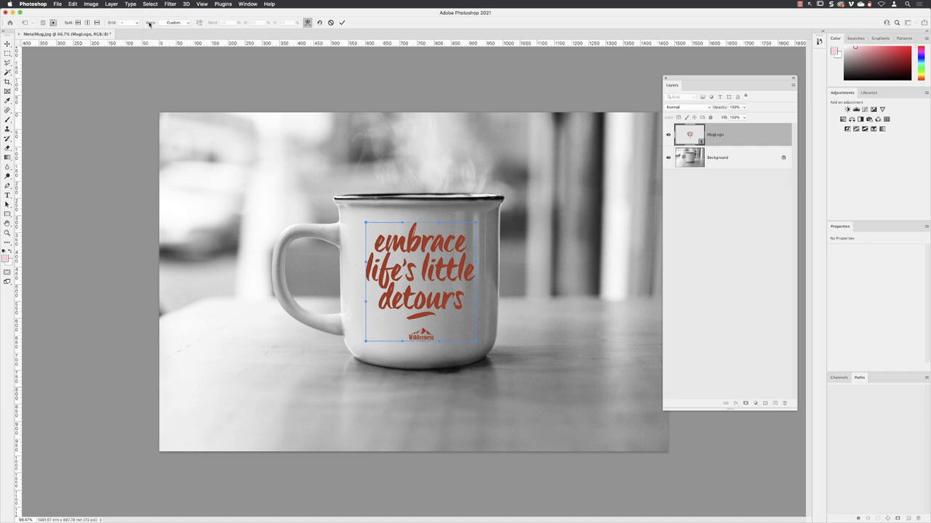
# Switch the warp to the Arch preset so the lettering bends around the mug.
pyautogui.click(178, 24)
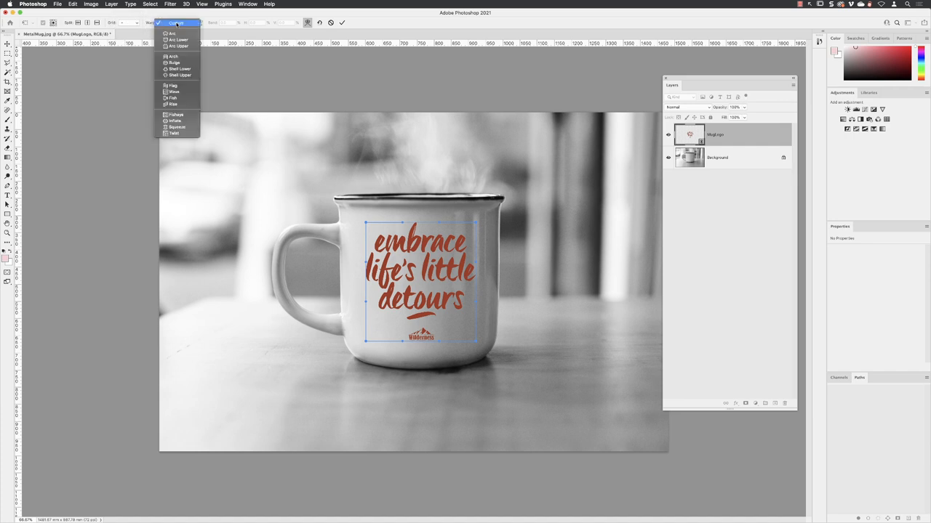
pyautogui.moveTo(173, 35)
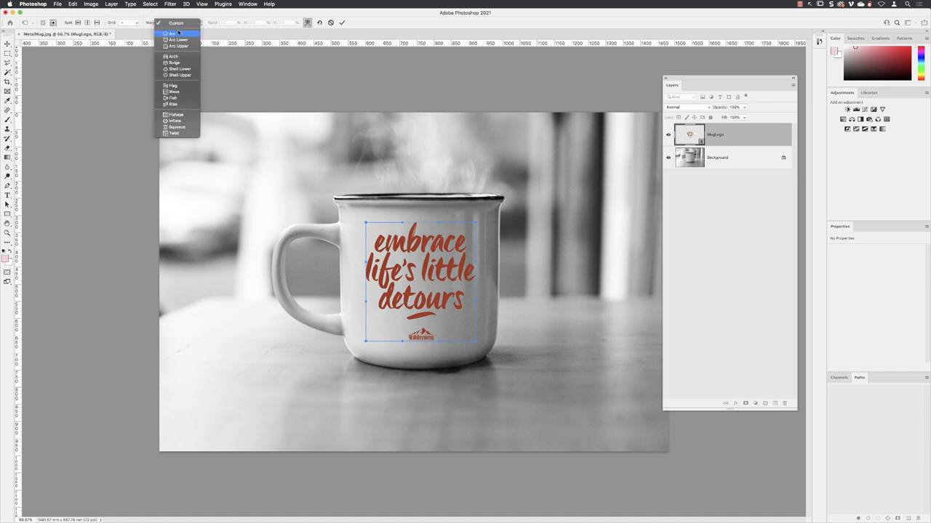
pyautogui.moveTo(183, 55)
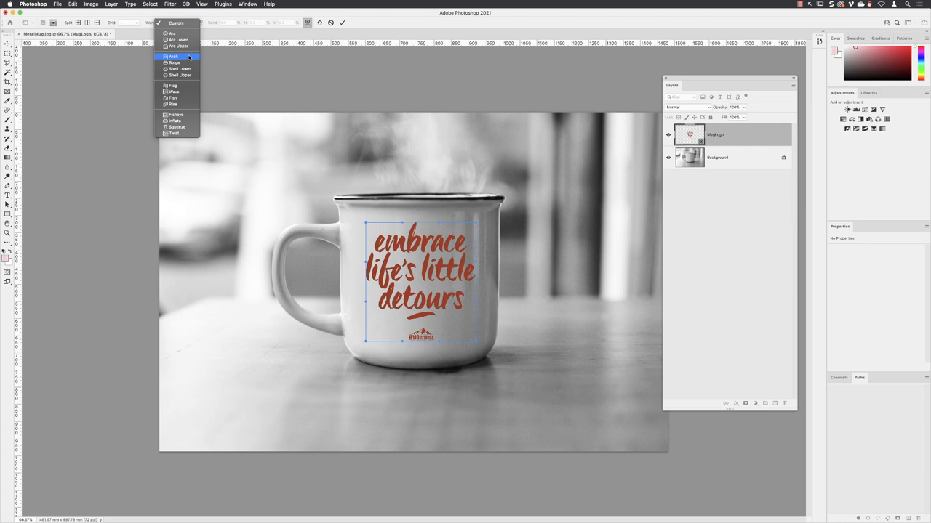
pyautogui.click(175, 55)
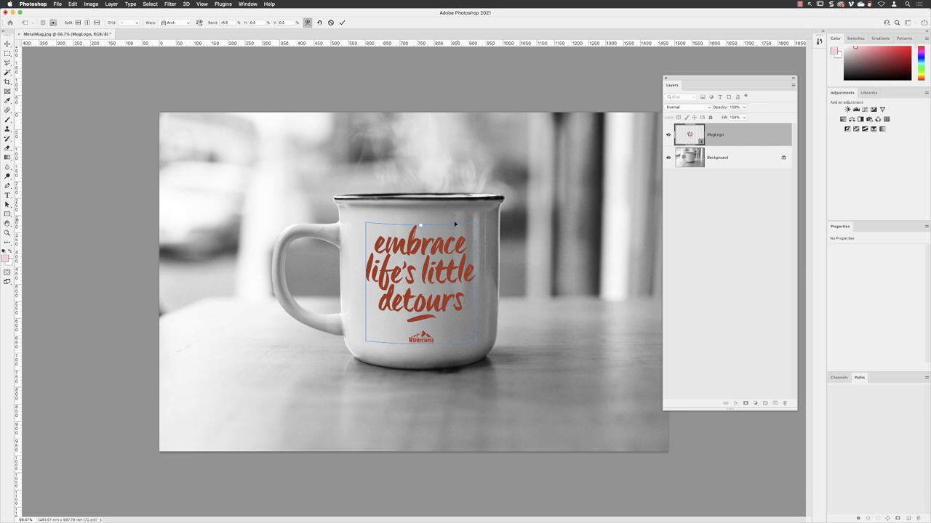
pyautogui.moveTo(491, 215)
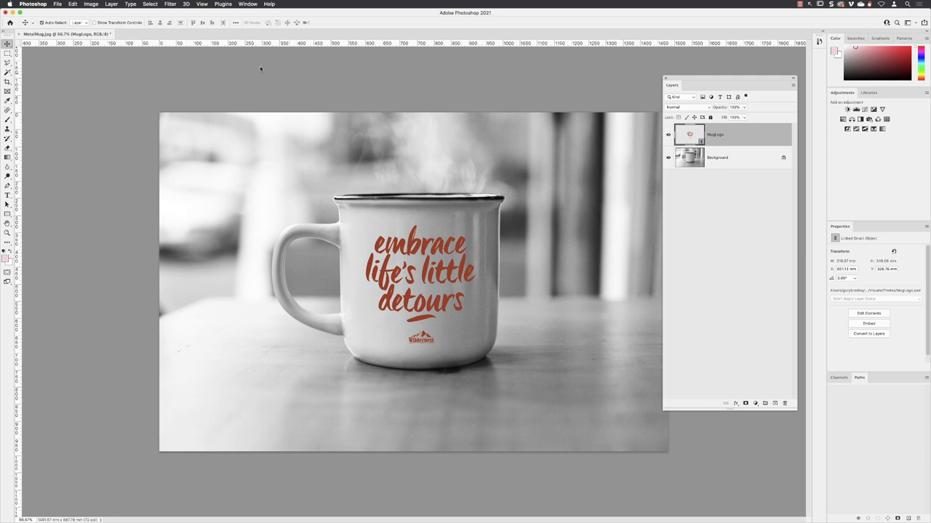
# Re-warp the logo to match the mug's curve, commit, and bring up the layer blend modes.
pyautogui.click(73, 4)
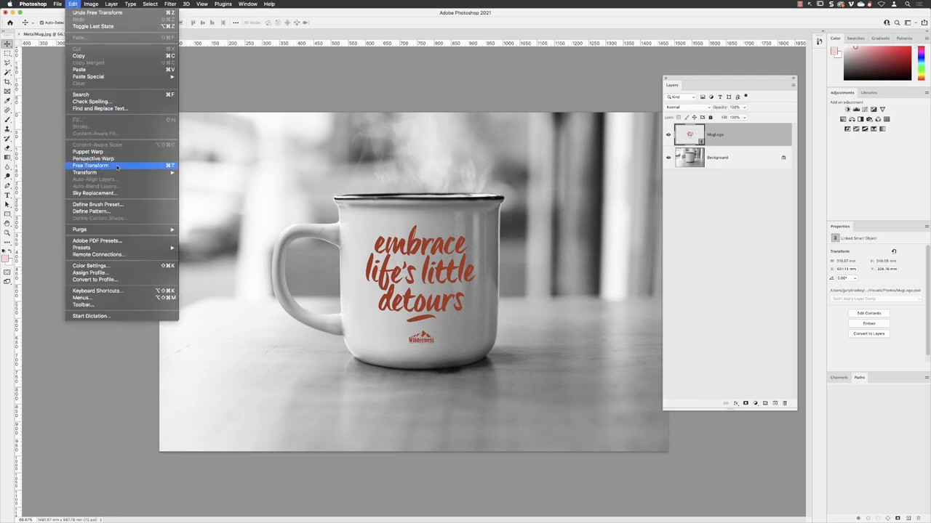
pyautogui.moveTo(102, 172)
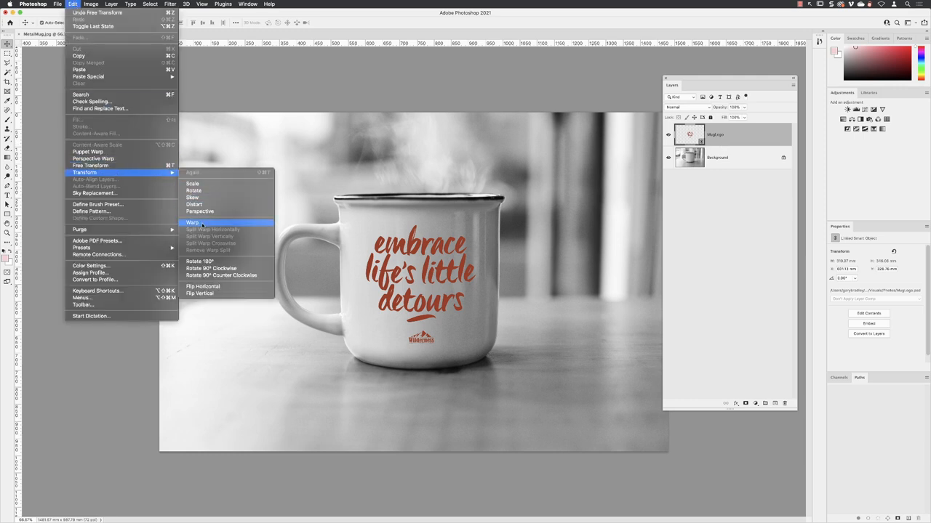
pyautogui.click(192, 222)
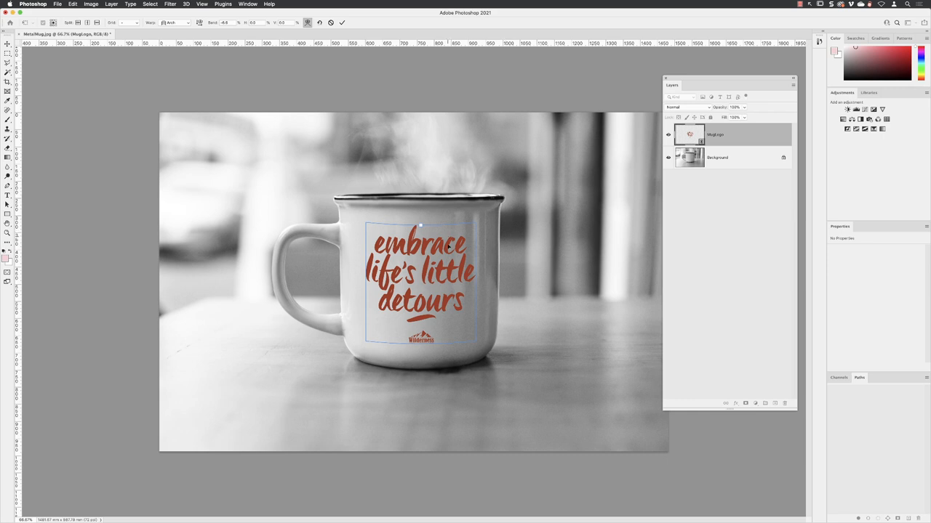
pyautogui.moveTo(388, 352)
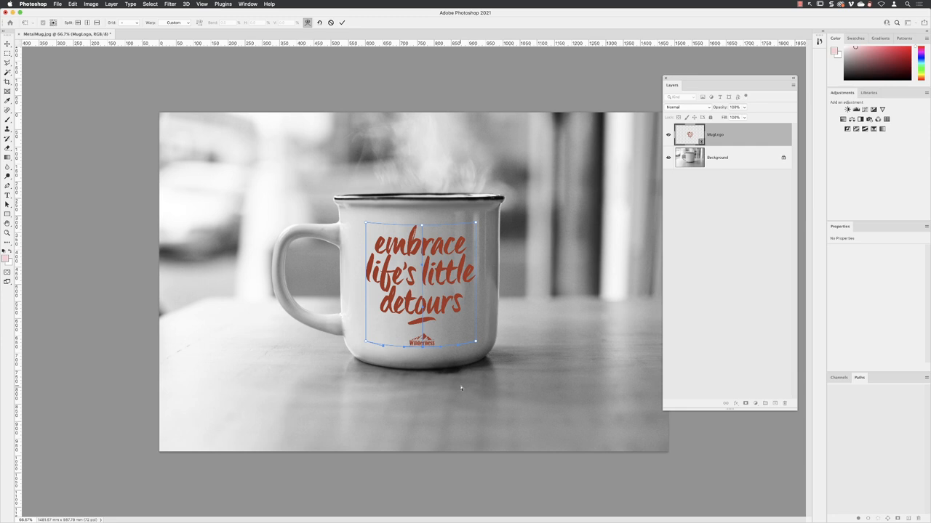
pyautogui.moveTo(425, 200)
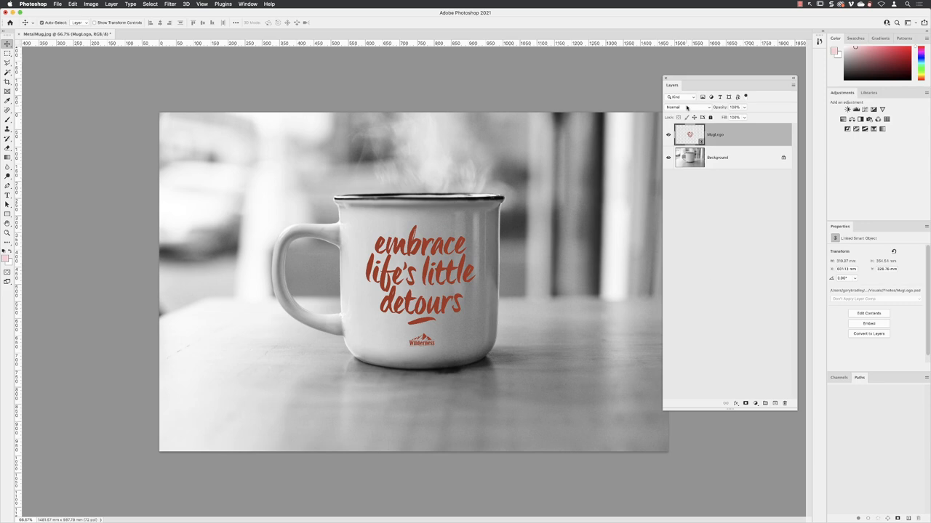
pyautogui.click(686, 107)
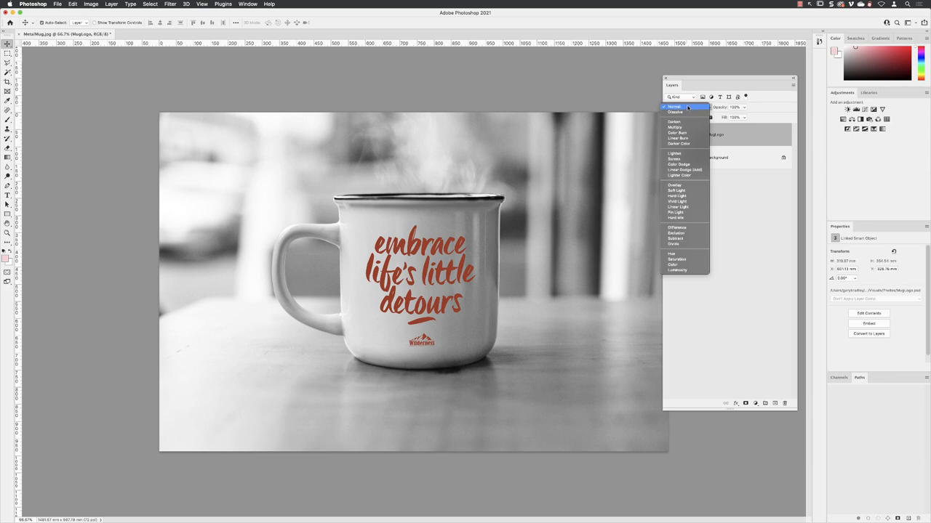